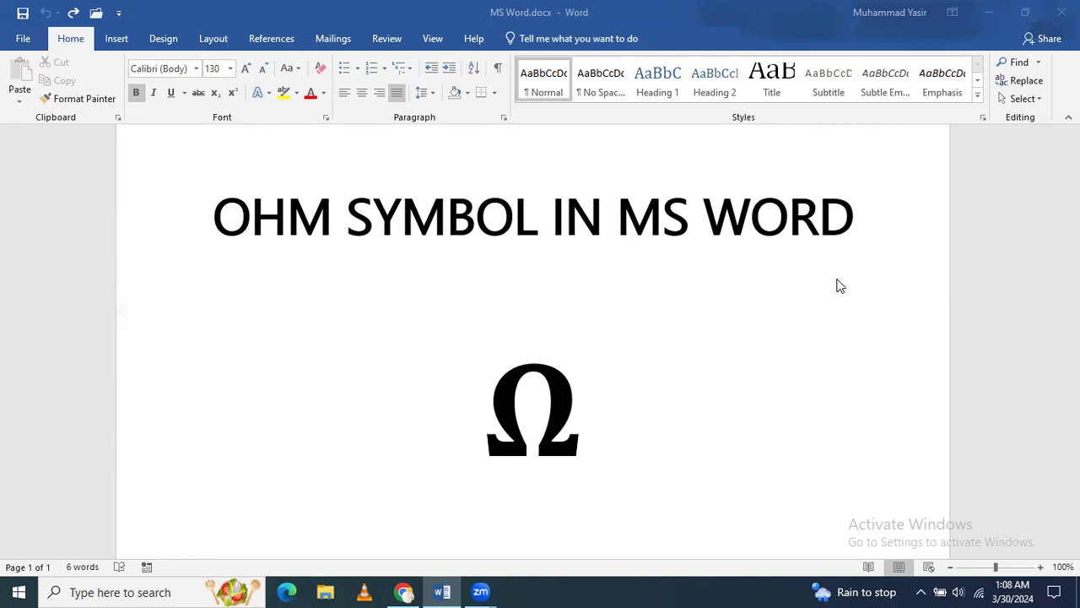
pyautogui.moveTo(628, 416)
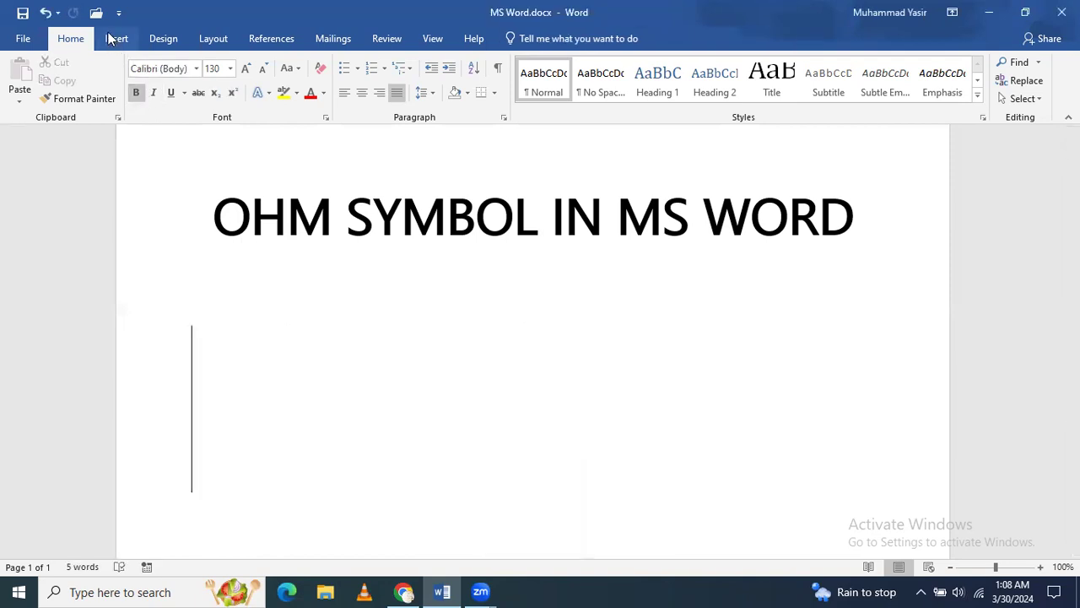
# Step: Insert a blank equation on the empty line below the title
pyautogui.click(116, 37)
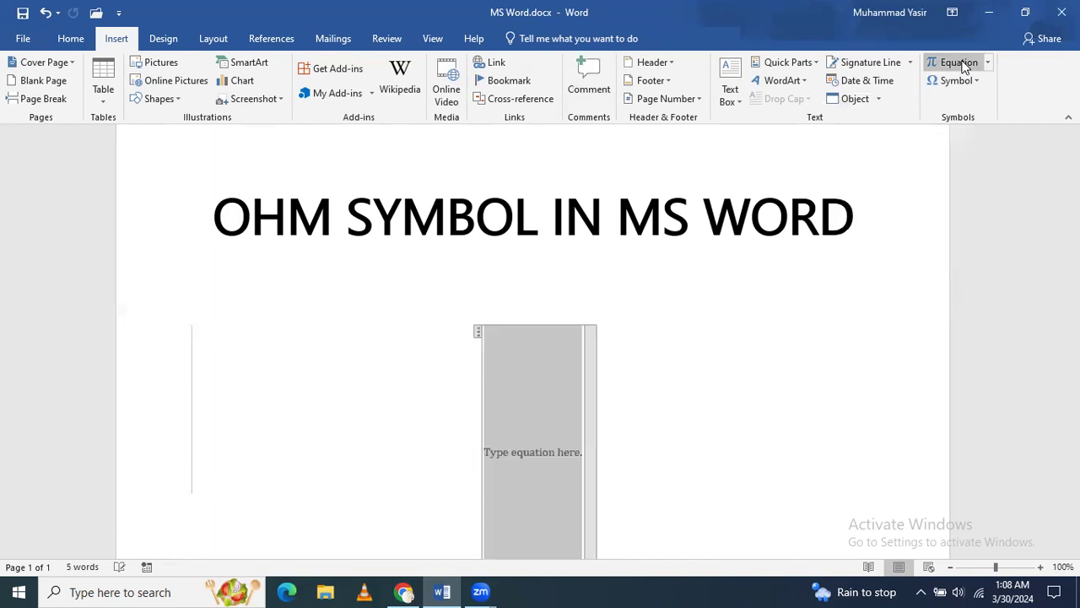
pyautogui.click(955, 63)
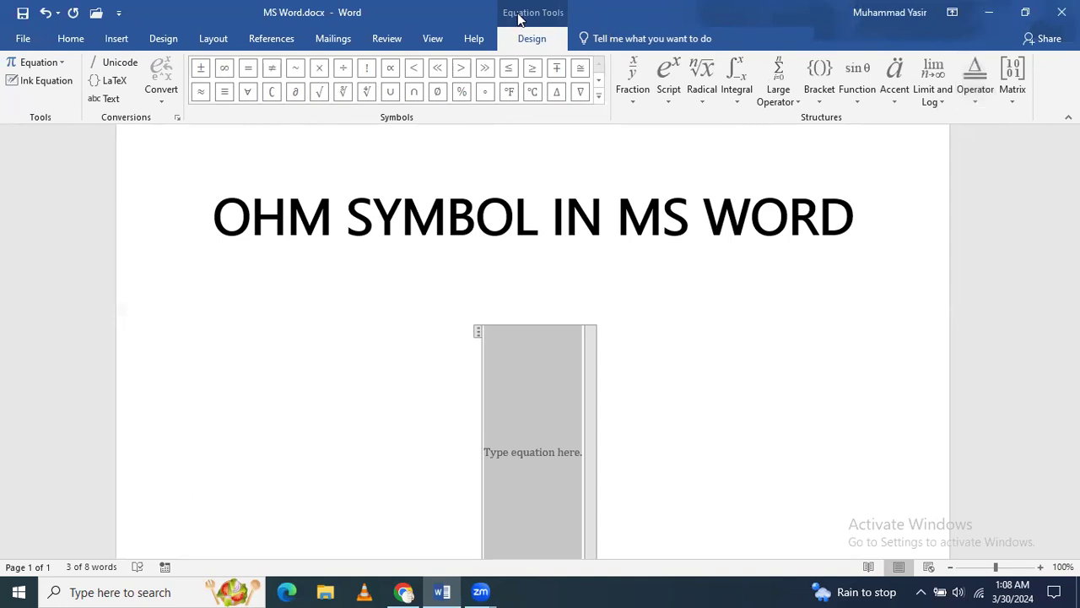
pyautogui.moveTo(547, 10)
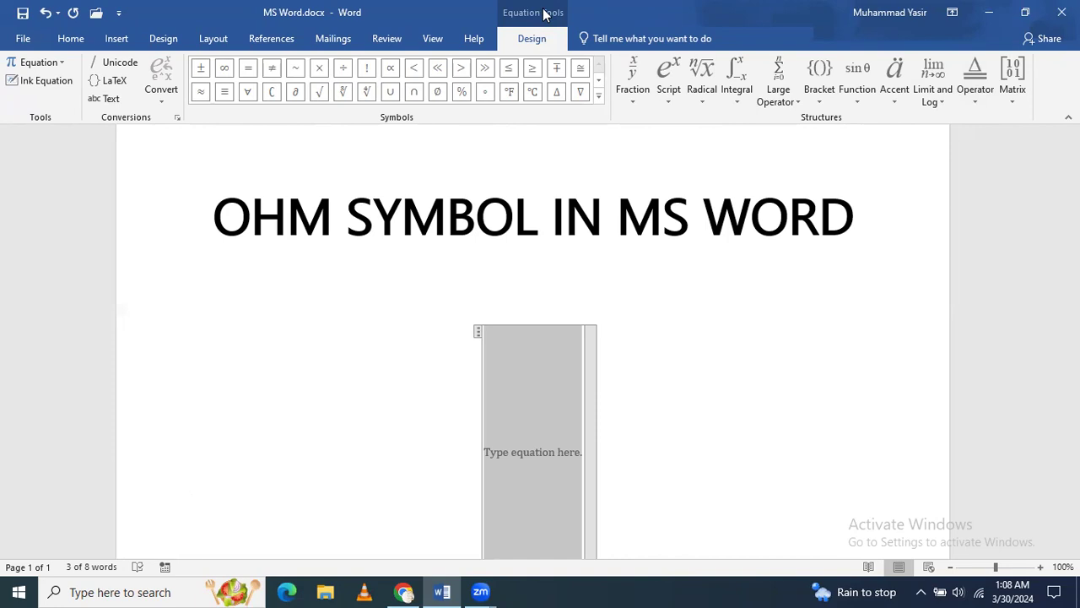
pyautogui.moveTo(612, 122)
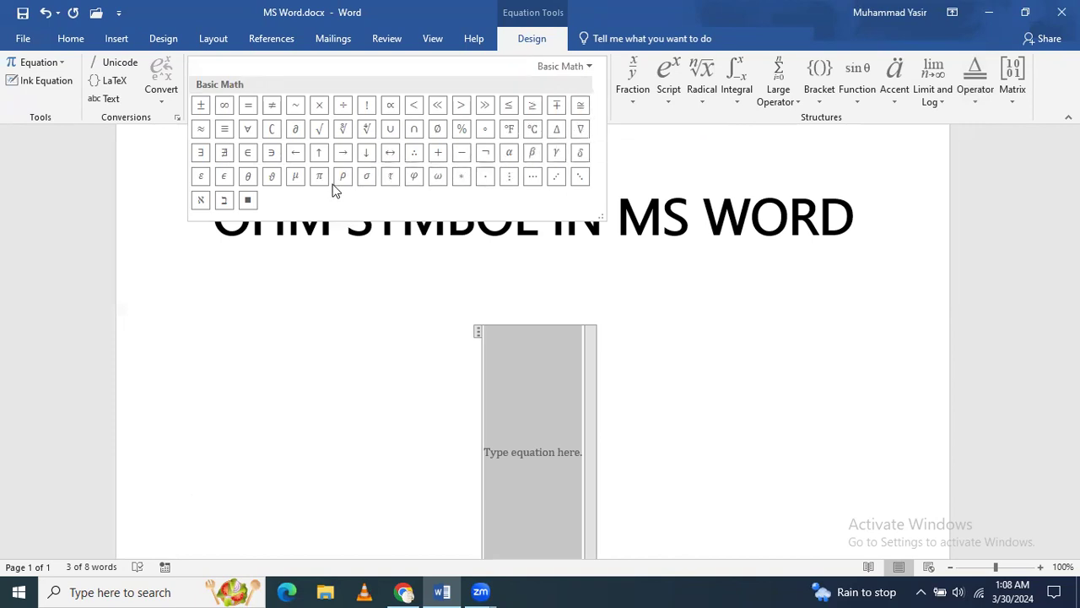
pyautogui.moveTo(461, 152)
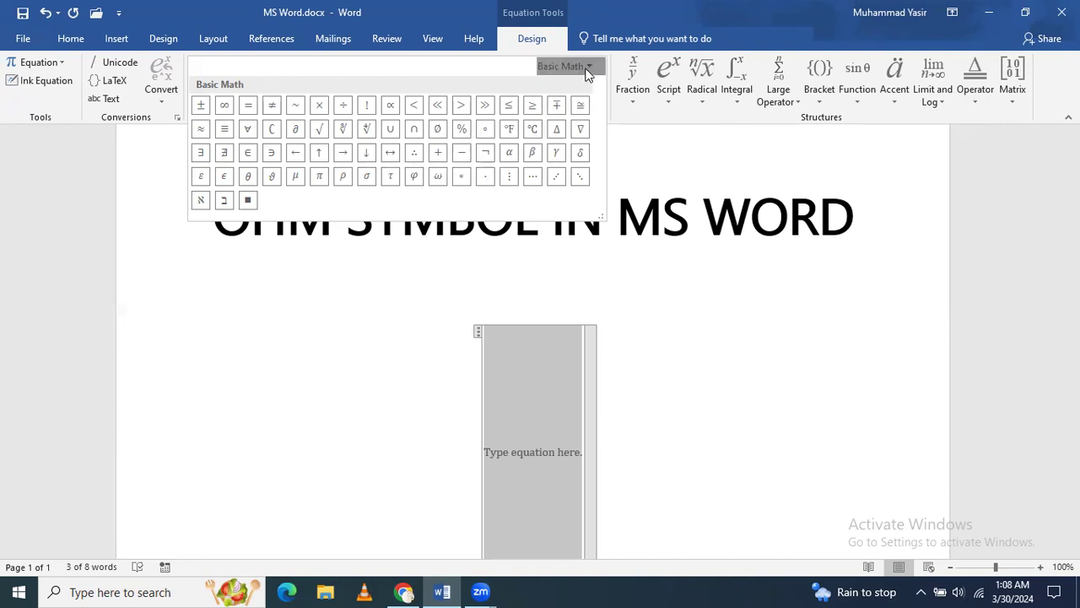
# Step: Expand the full equation symbol gallery with its category list
pyautogui.click(589, 66)
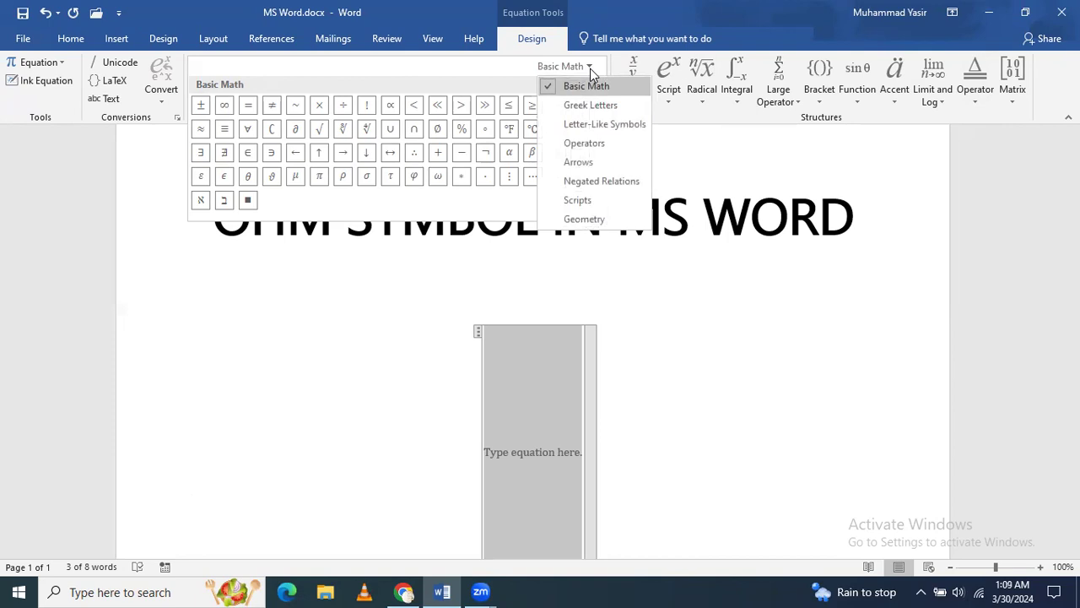
pyautogui.moveTo(591, 104)
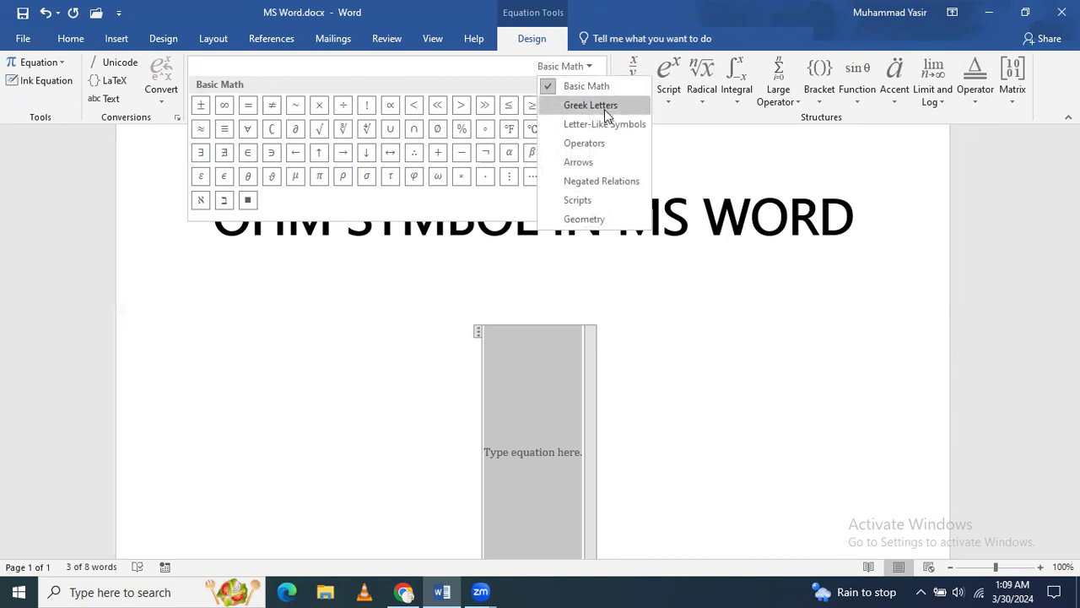
# Step: Switch the equation symbol gallery from Basic Math to Greek Letters
pyautogui.click(587, 105)
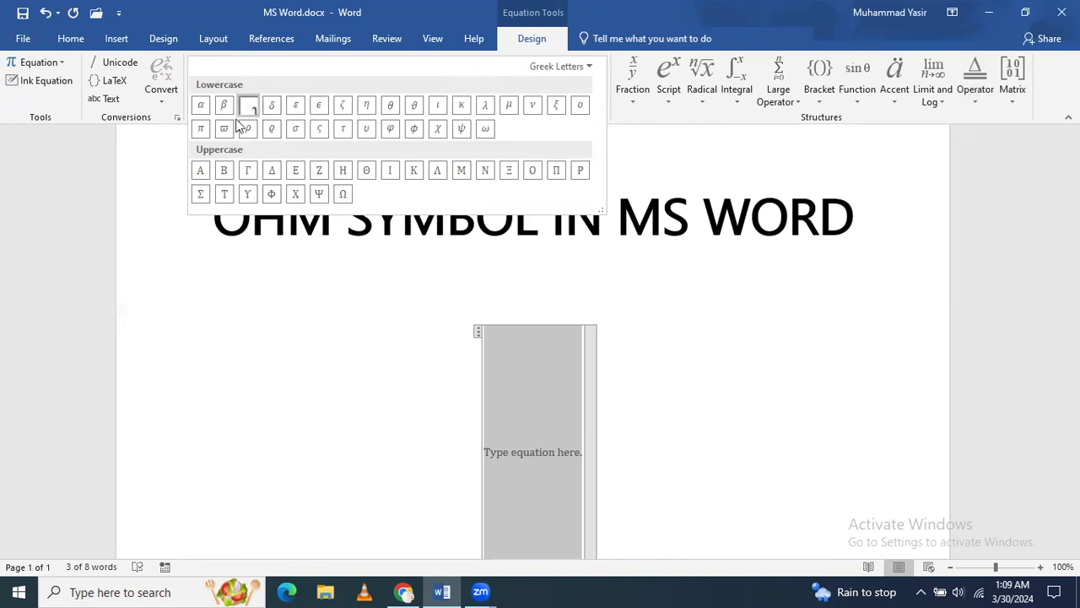
pyautogui.moveTo(222, 128)
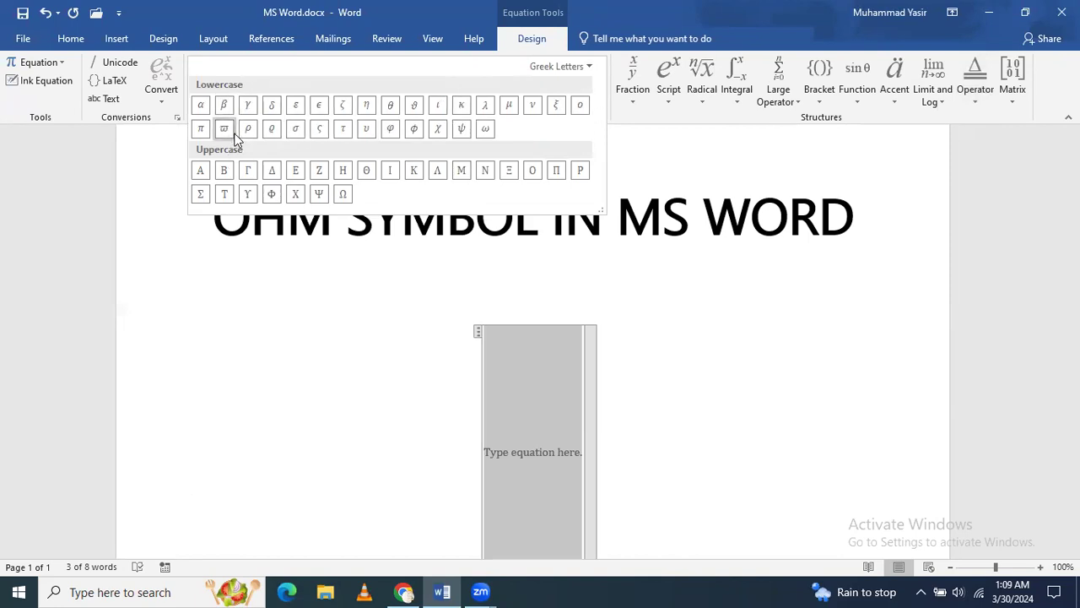
pyautogui.moveTo(342, 194)
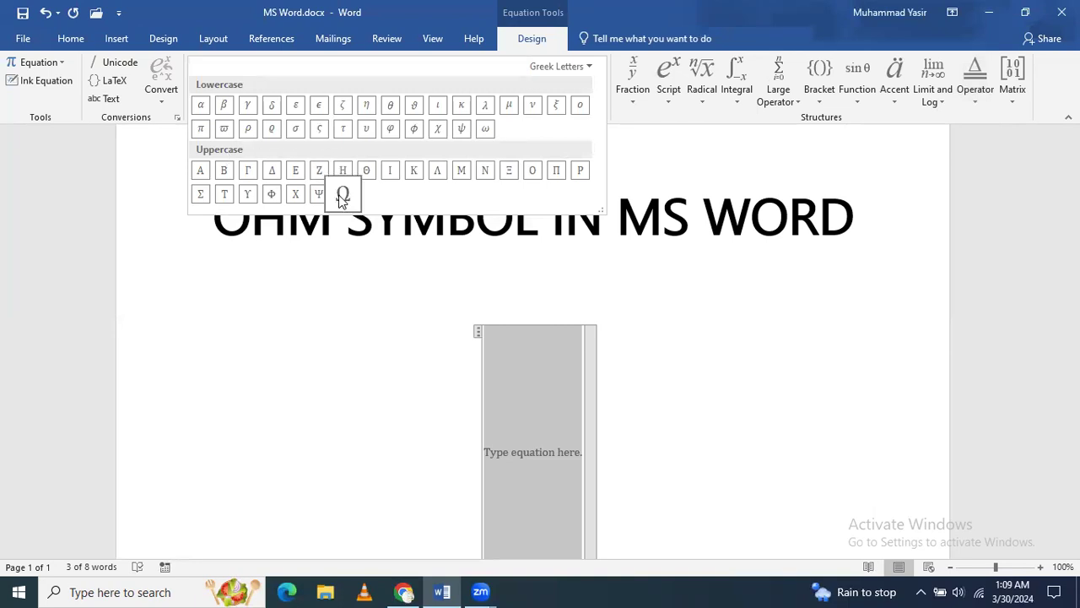
# Step: Choose the uppercase Omega, leaving the line starting with 12
pyautogui.click(343, 192)
pyautogui.write('12')
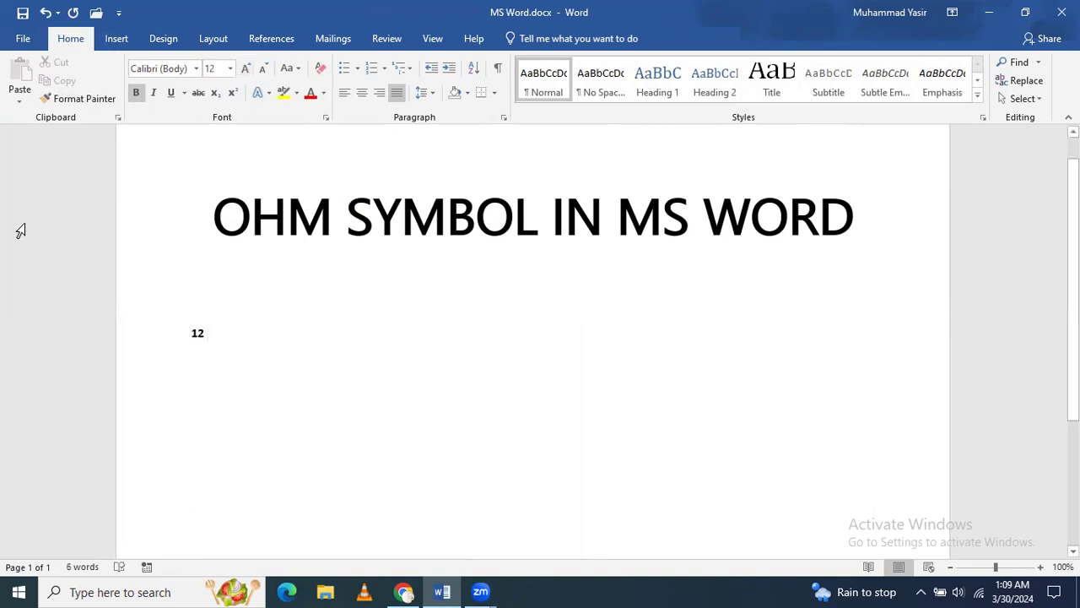
# Step: Insert the Ω after 12 and finish the line as '12 Ω resistance'
pyautogui.click(115, 38)
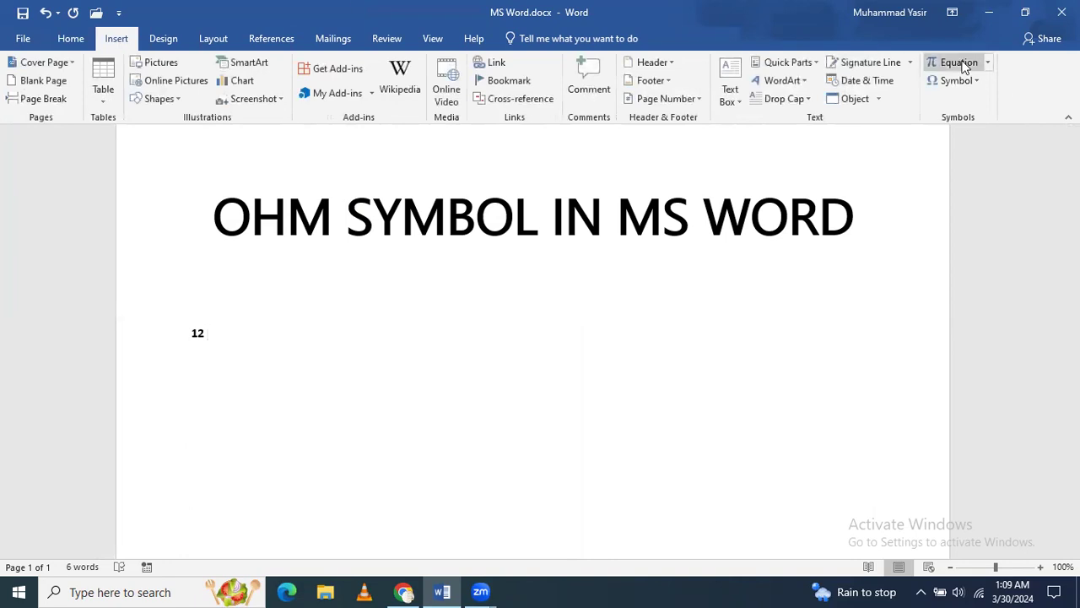
pyautogui.click(955, 62)
pyautogui.write(' Ω')
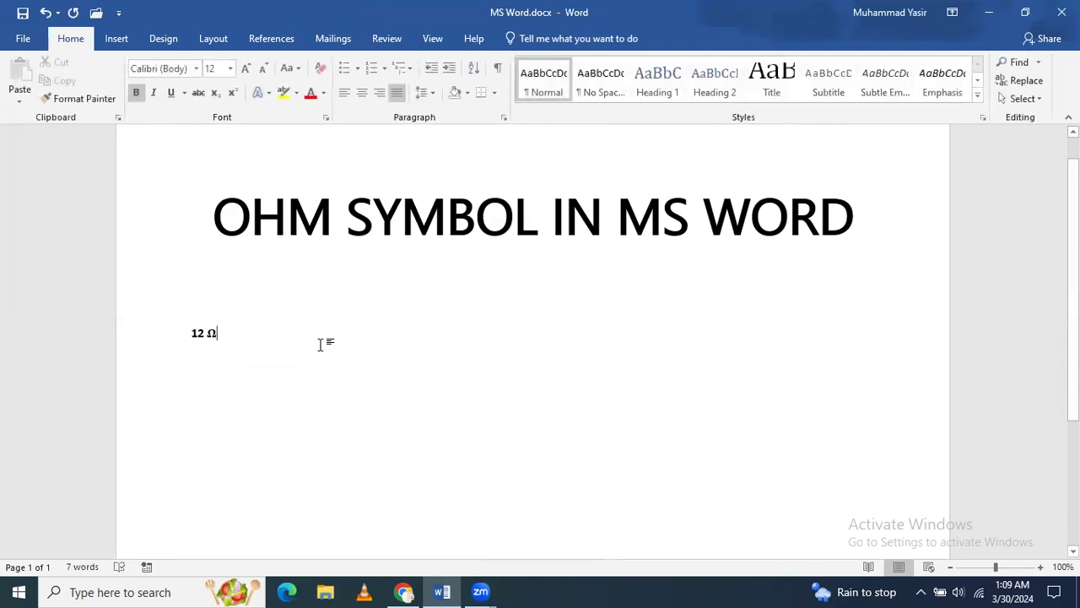
pyautogui.write('resist')
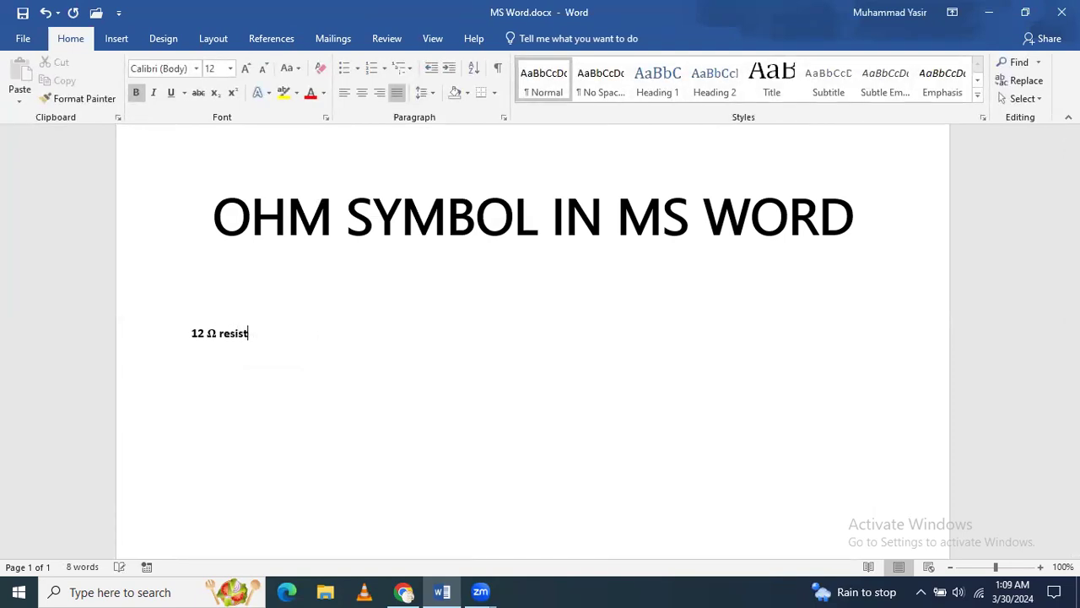
pyautogui.write('ance')
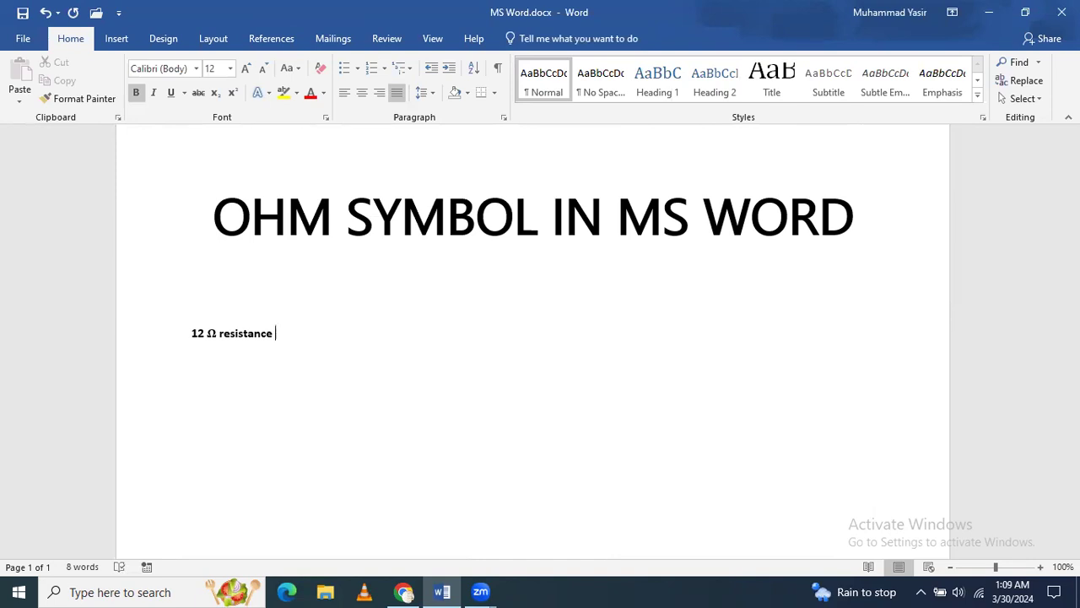